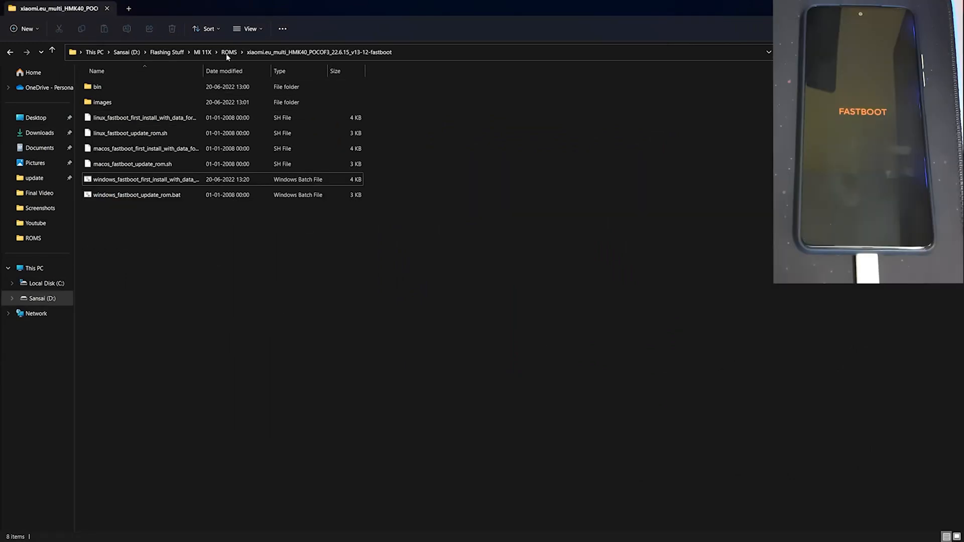
# - Go into the ROM's bin folder toward the windows tools folder holding fastboot.exe
pyautogui.click(96, 87)
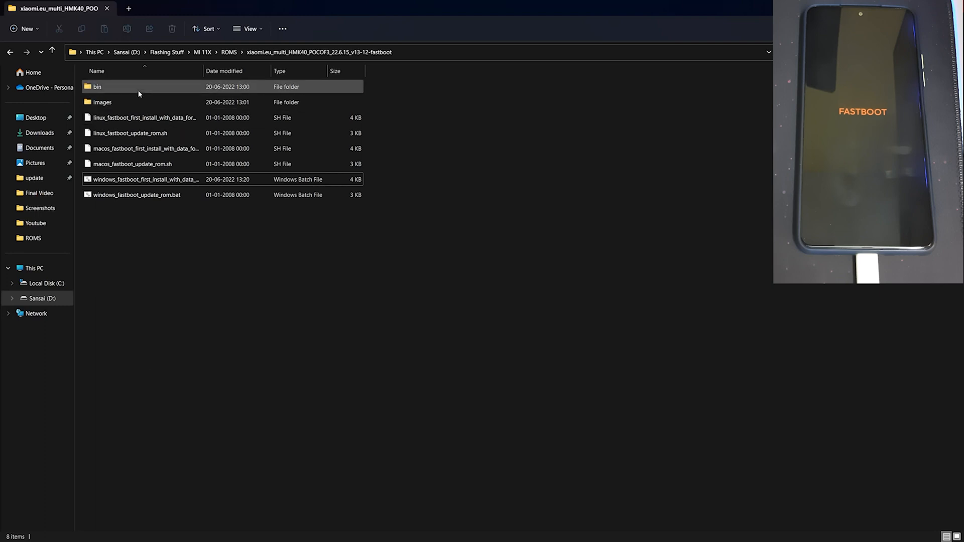
pyautogui.doubleClick(97, 87)
pyautogui.write('cmd')
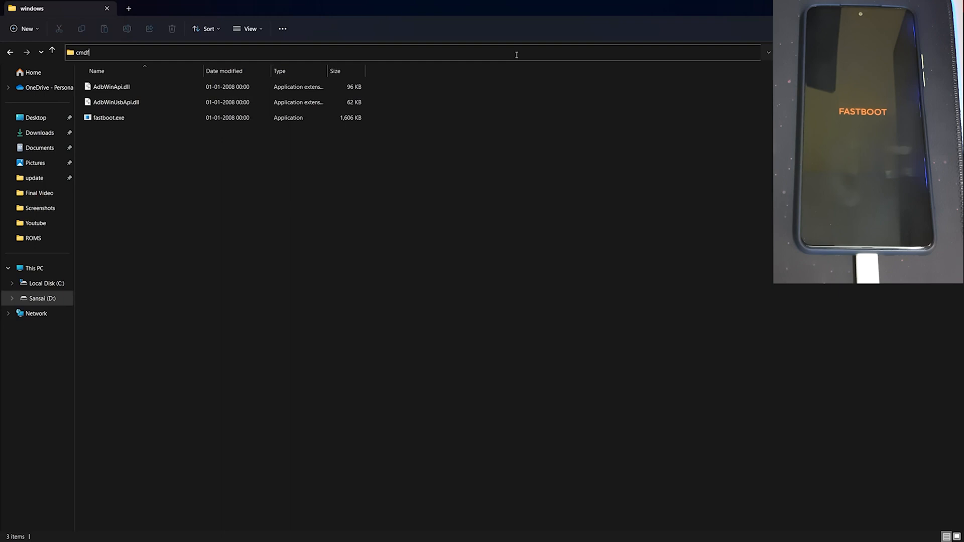
# - Launch cmd in the tools folder, check 'fastboot devices' lists the phone, then close it
pyautogui.press('Return')
pyautogui.write('fastboot devices')
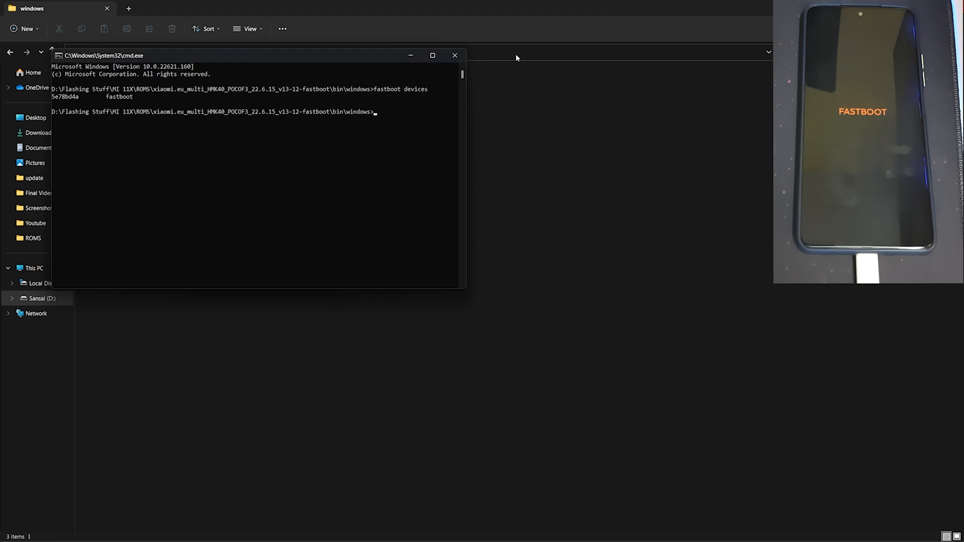
pyautogui.click(455, 56)
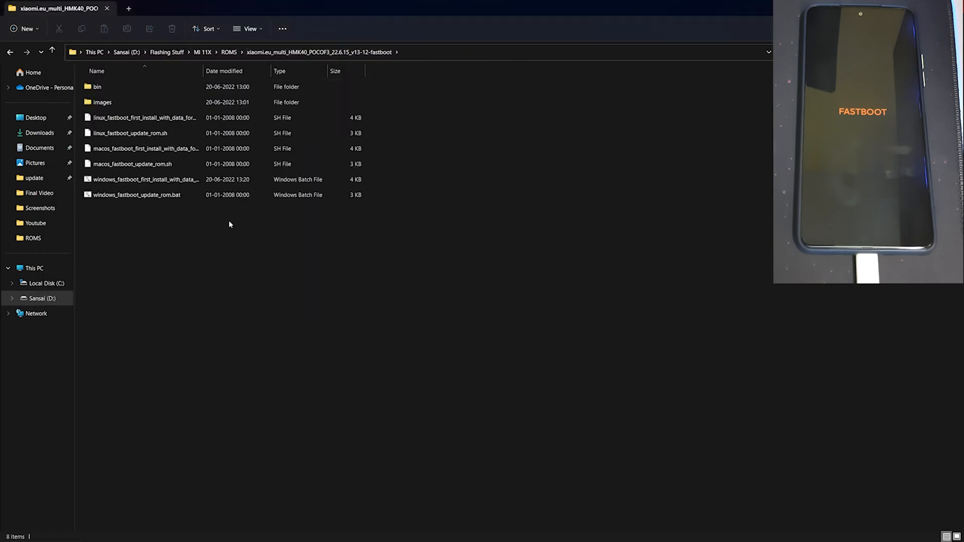
# - Run windows_fastboot_first_install_with_data_format.bat to start flashing the ROM
pyautogui.doubleClick(145, 179)
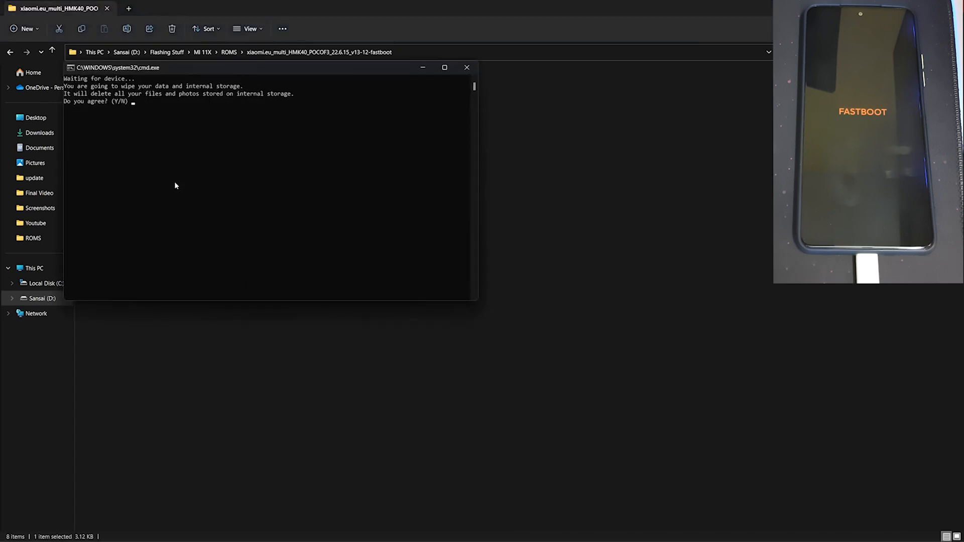
pyautogui.moveTo(139, 106)
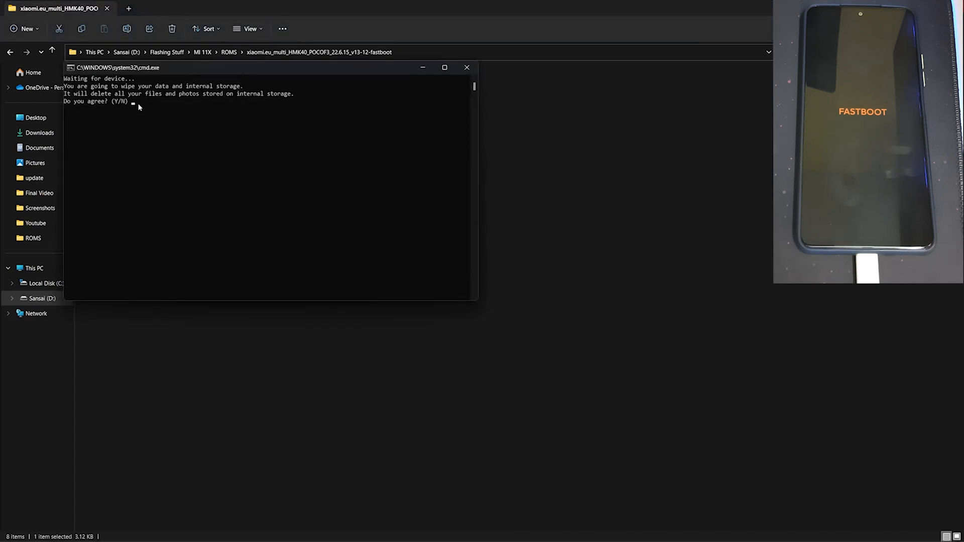
pyautogui.moveTo(159, 103)
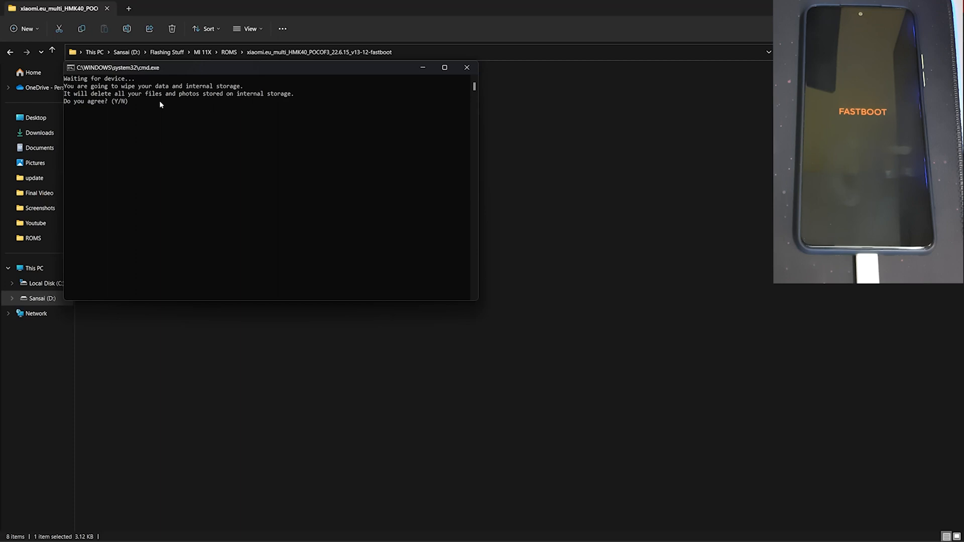
pyautogui.moveTo(179, 115)
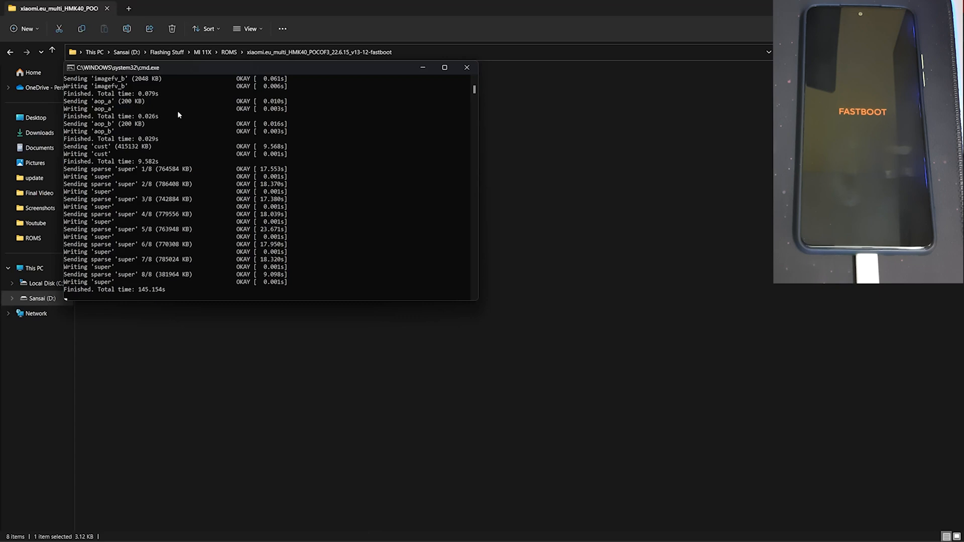
# - Close the finished flashing window after every partition reported OKAY
pyautogui.click(466, 67)
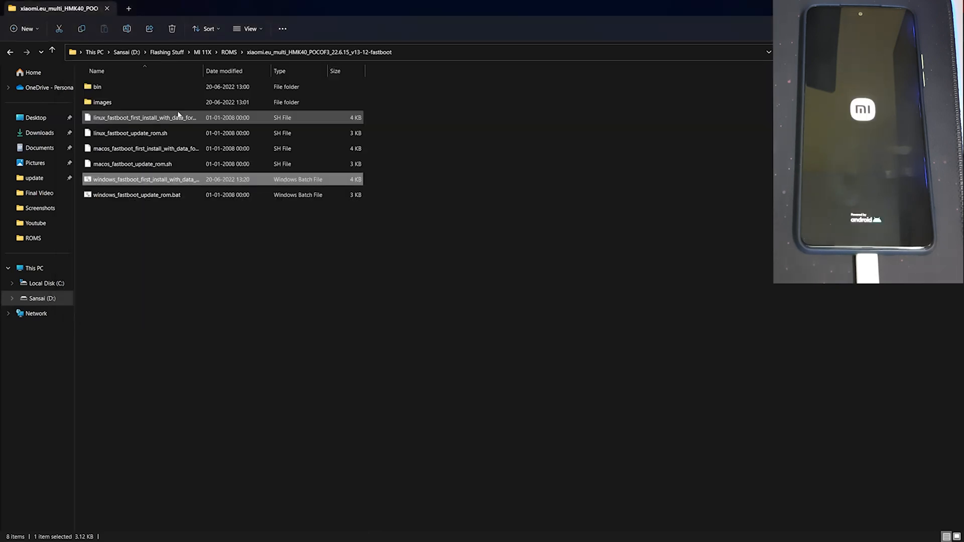
pyautogui.moveTo(179, 117)
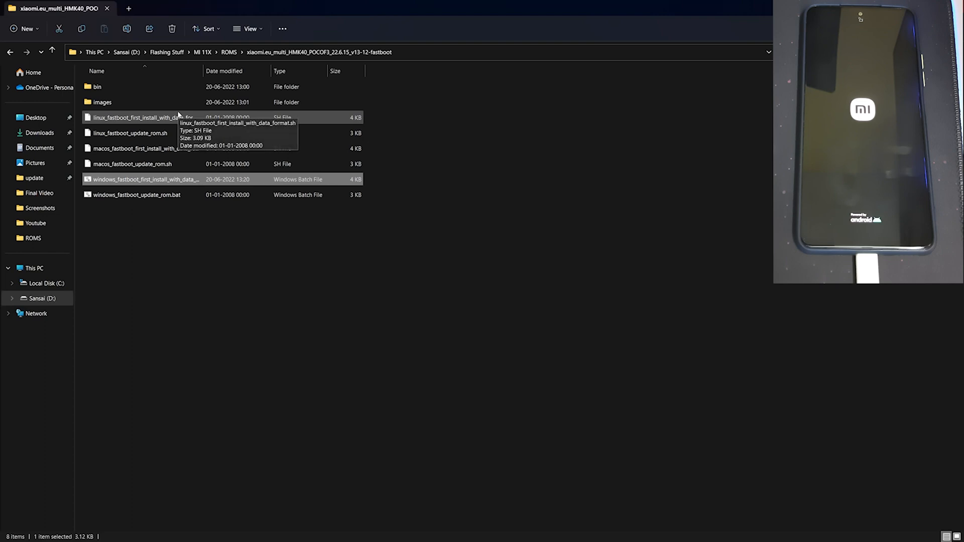